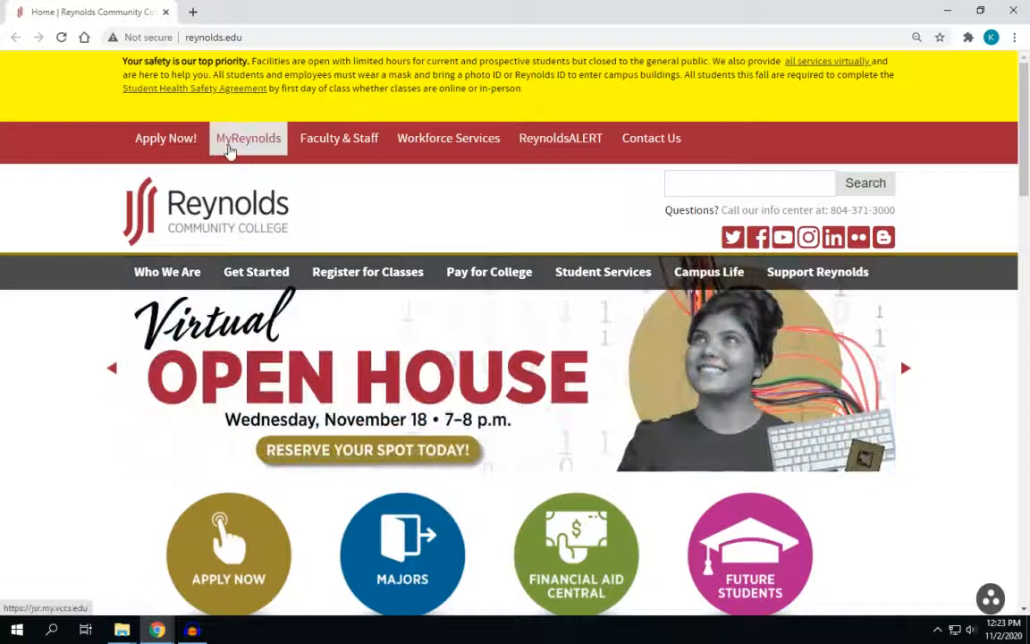
# Step: Sign in through MyReynolds single sign-on to reach the Navigate student home page
pyautogui.click(248, 137)
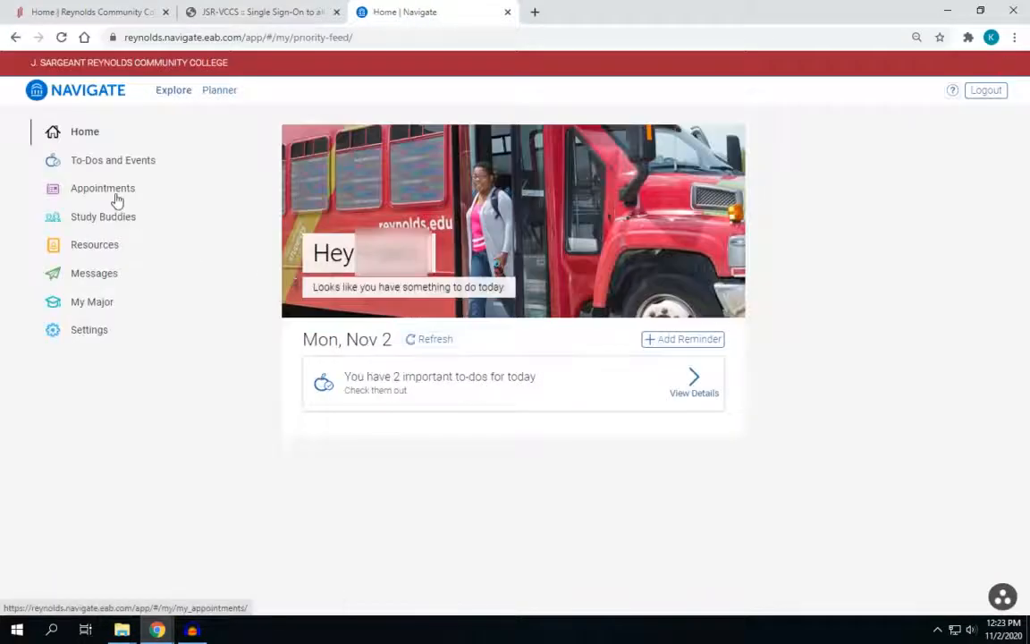
# Step: Begin a new appointment with type Financial Aid and reason FAFSA Completion/Verification
pyautogui.click(103, 188)
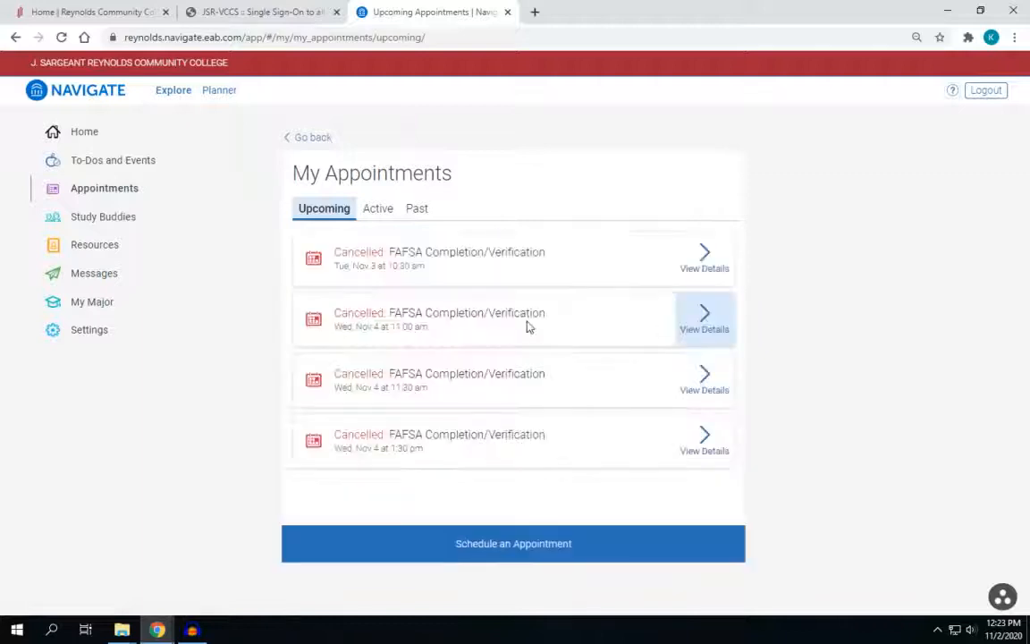
pyautogui.click(514, 543)
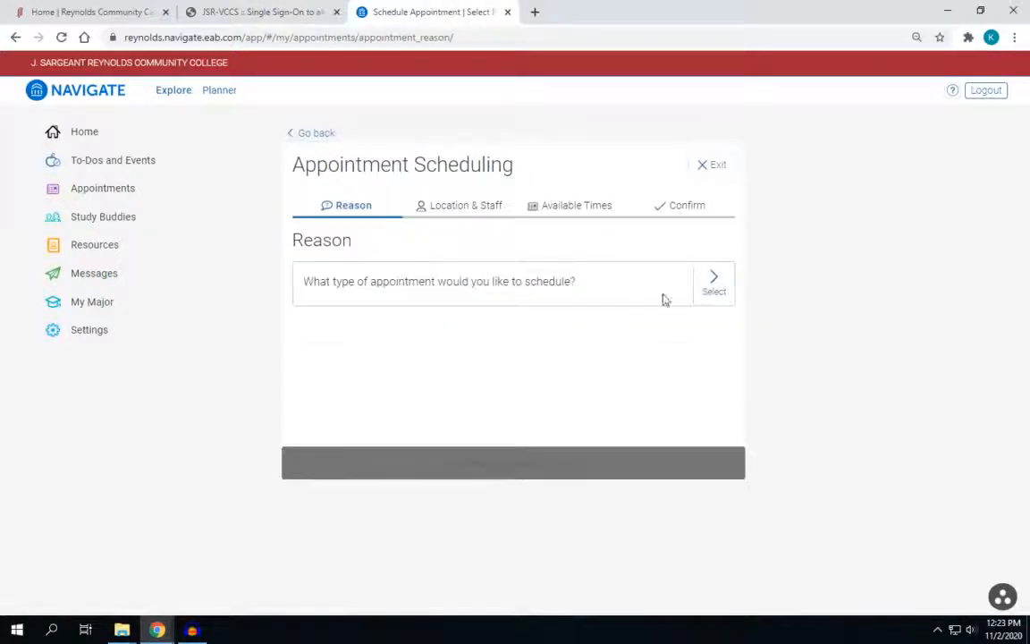
pyautogui.click(713, 282)
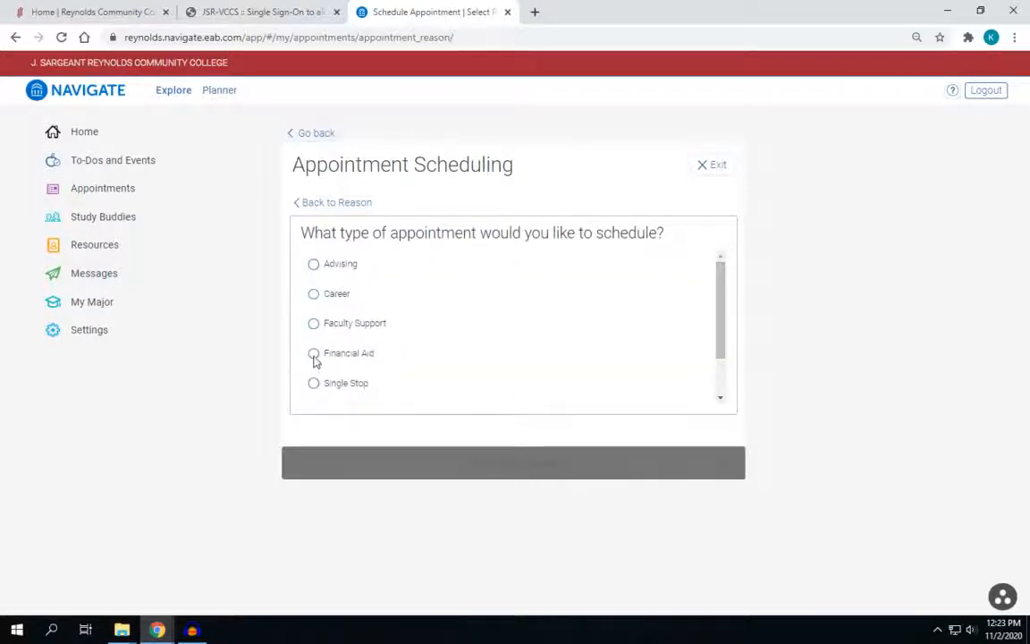
pyautogui.click(314, 352)
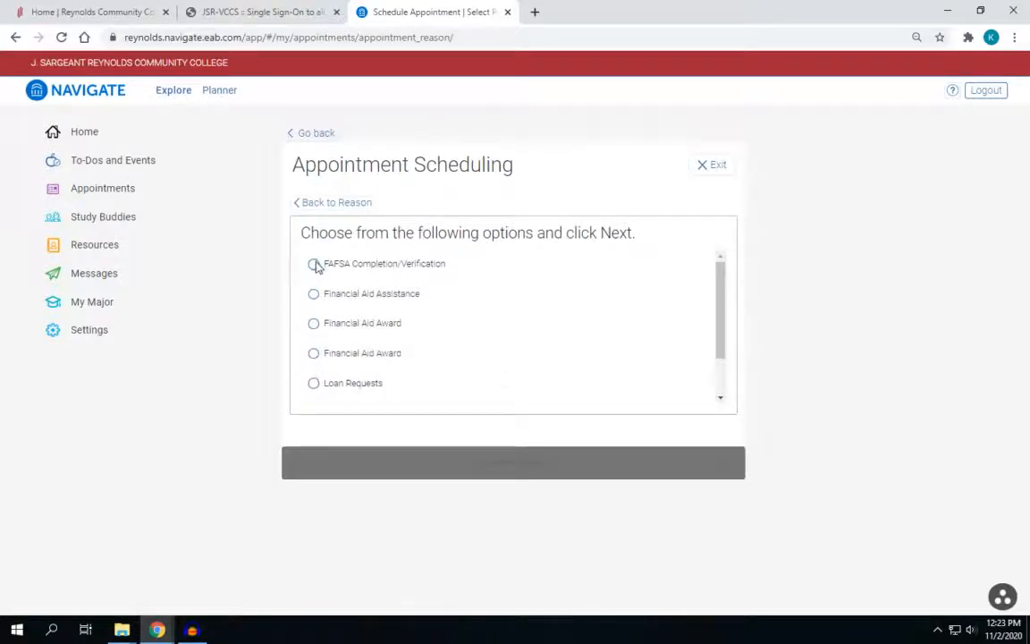
pyautogui.click(314, 263)
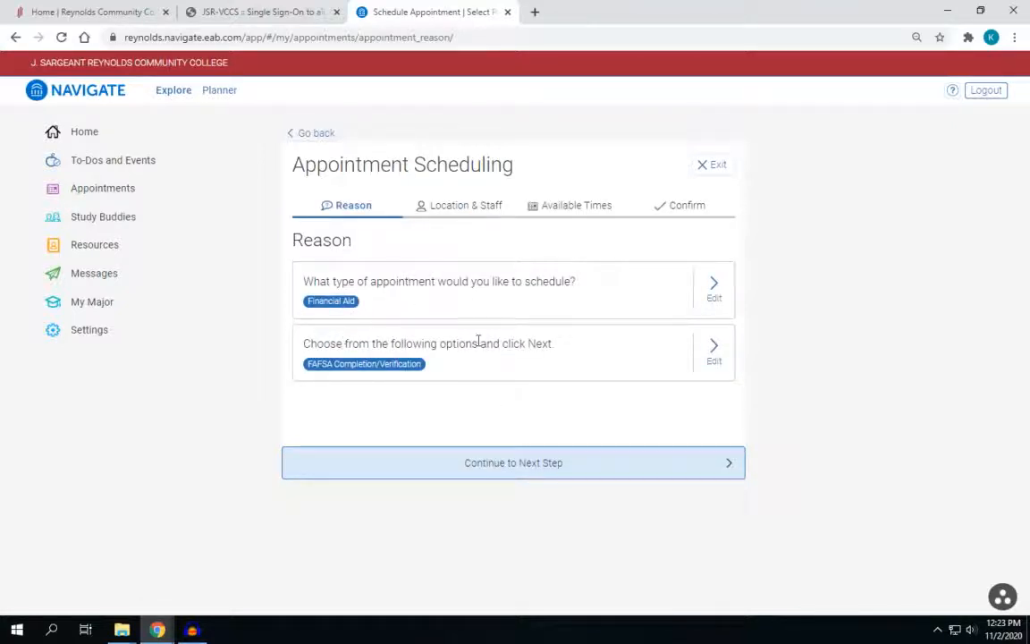
pyautogui.click(514, 463)
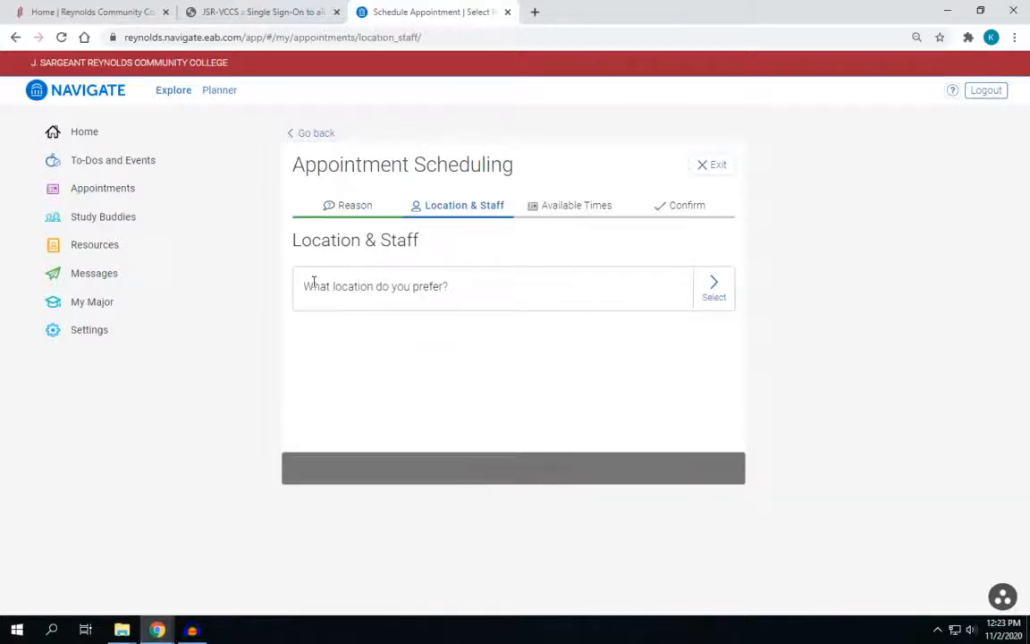
pyautogui.click(492, 286)
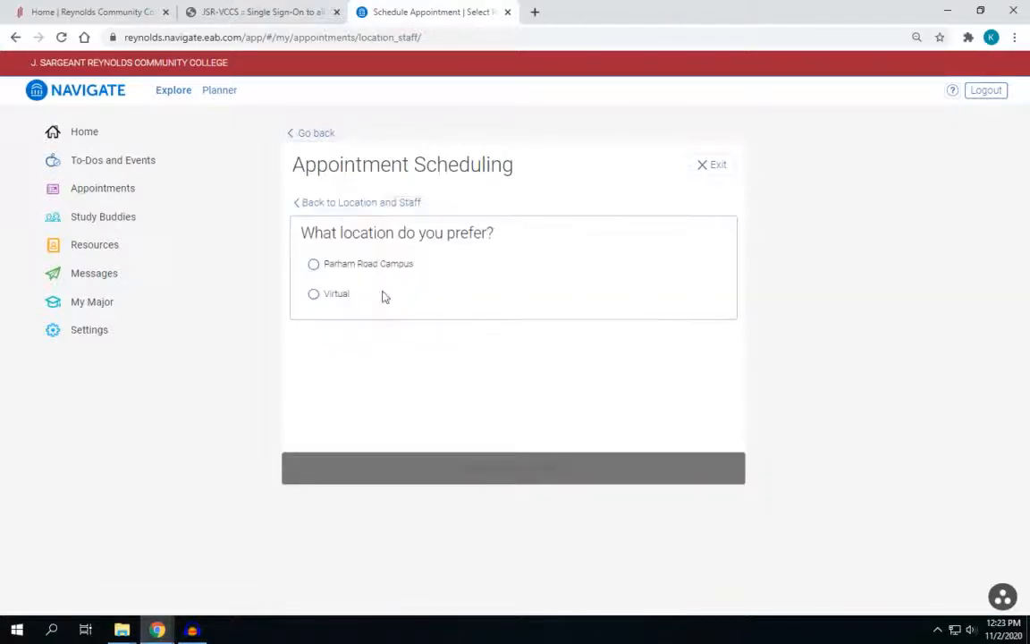
pyautogui.click(314, 263)
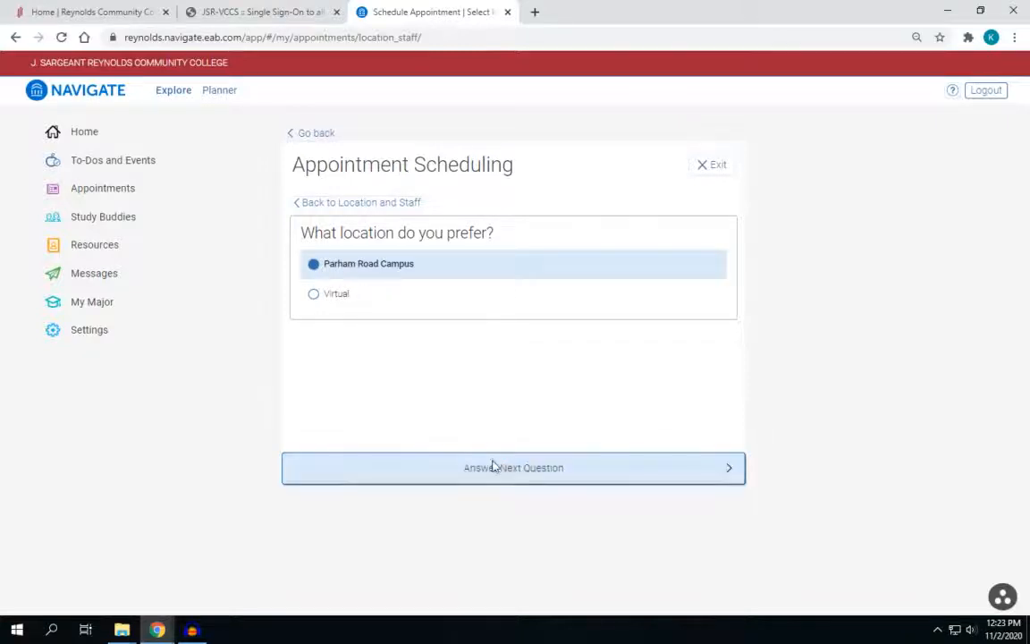
pyautogui.click(514, 467)
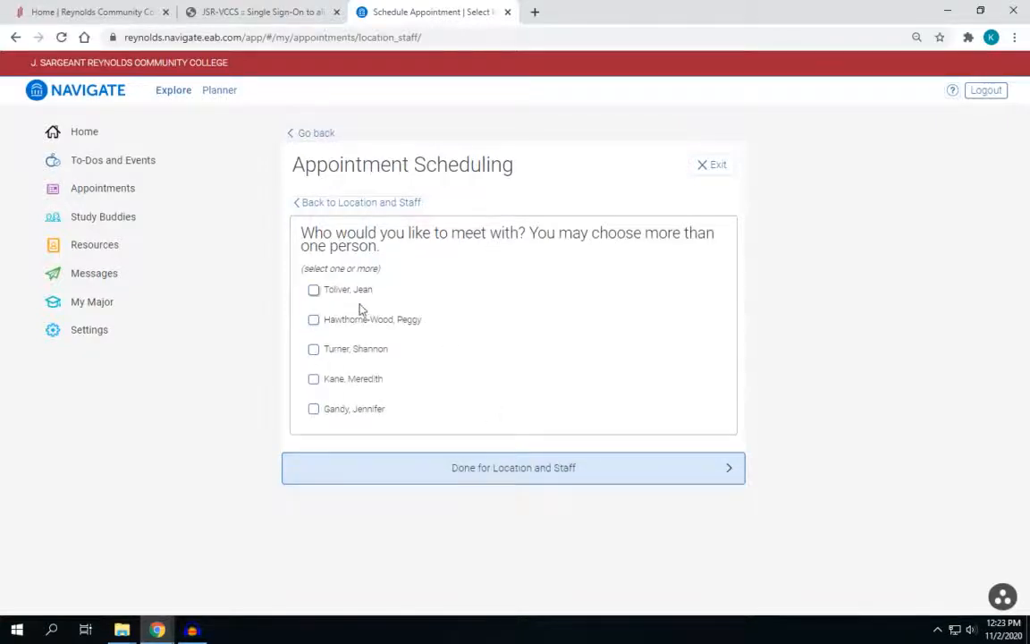
pyautogui.moveTo(322, 342)
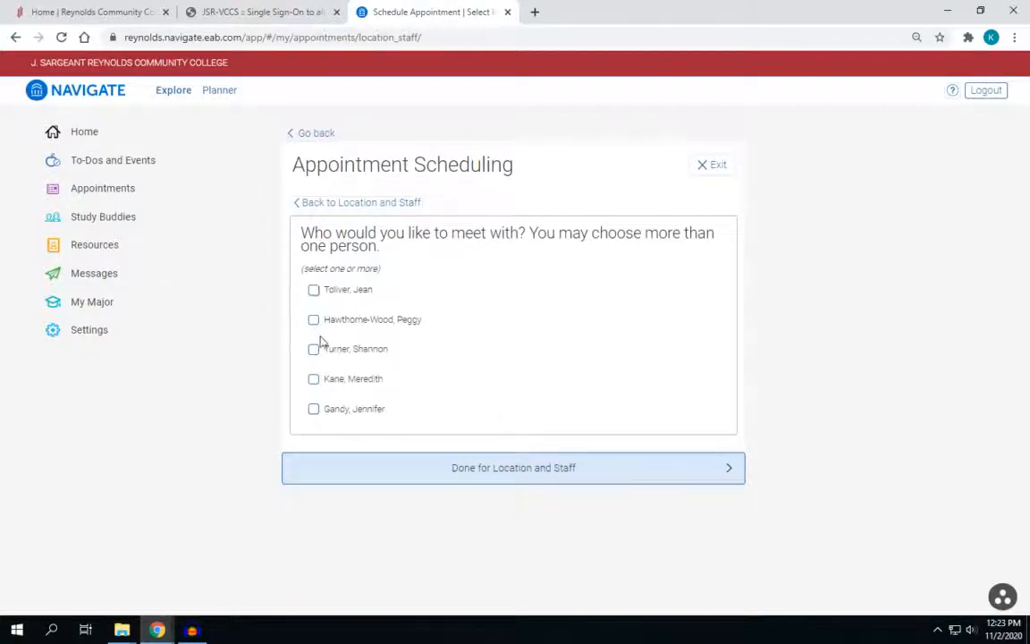
pyautogui.click(514, 468)
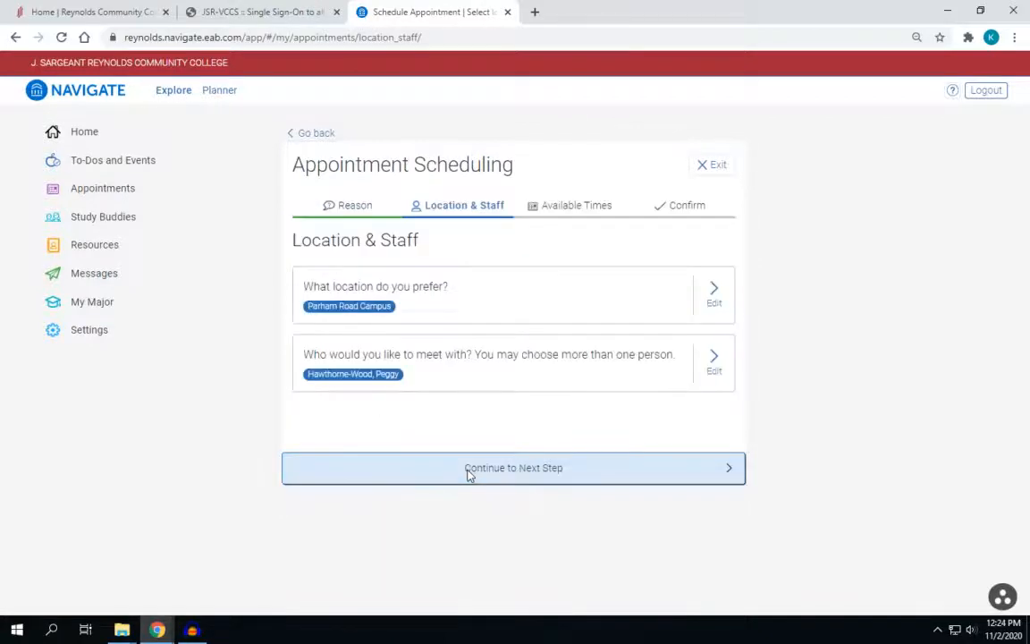
pyautogui.click(513, 468)
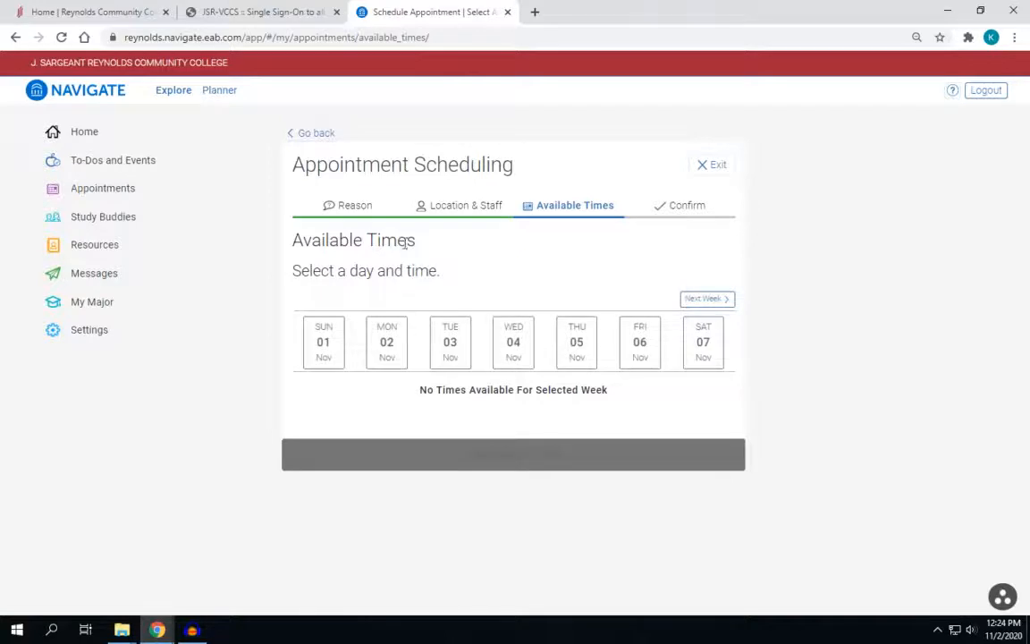
pyautogui.click(464, 205)
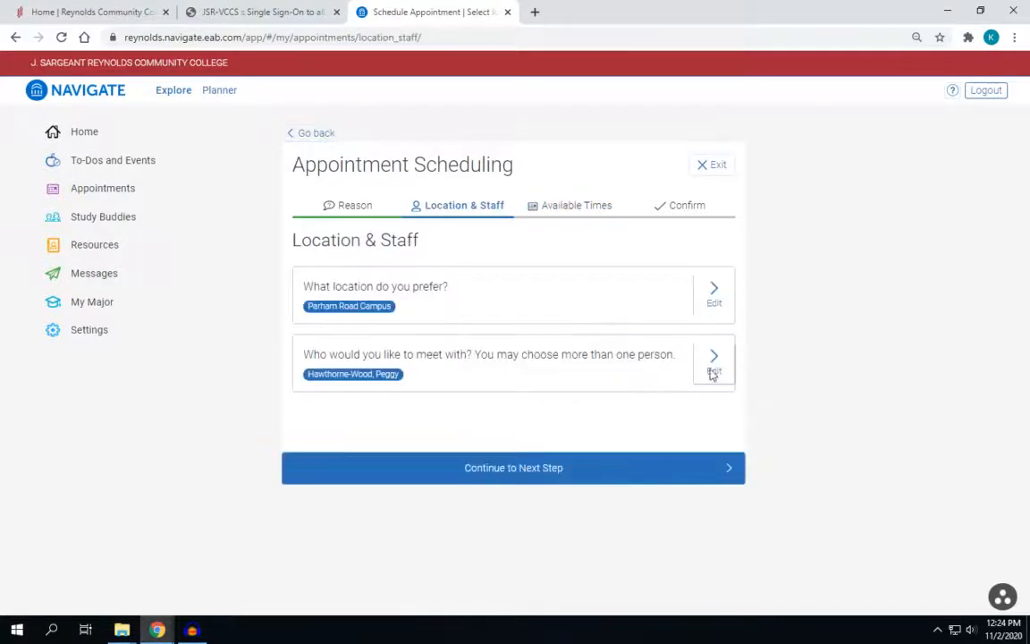
pyautogui.click(713, 355)
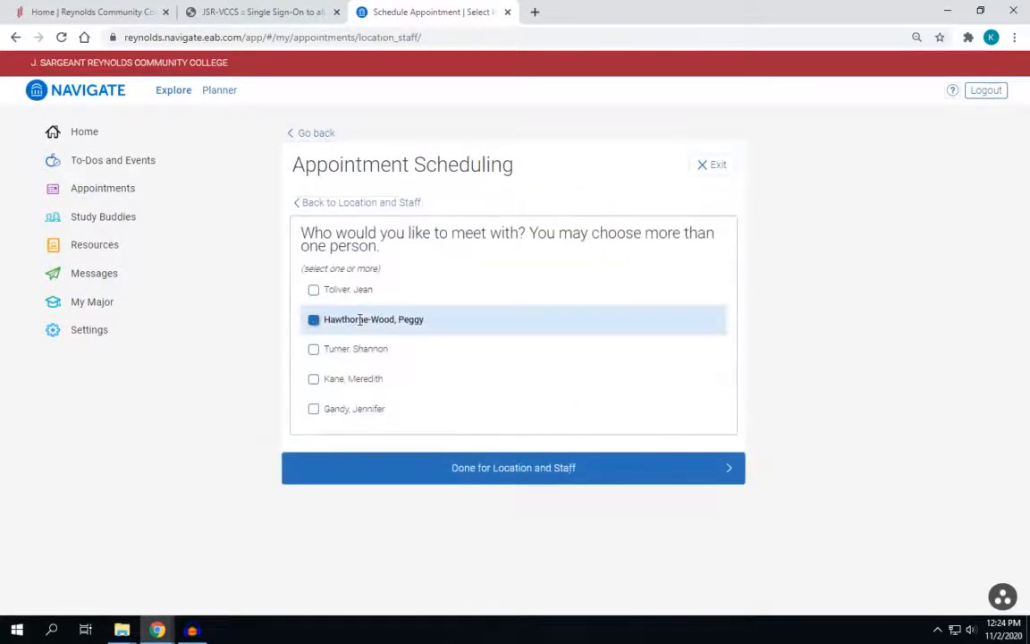
pyautogui.click(514, 468)
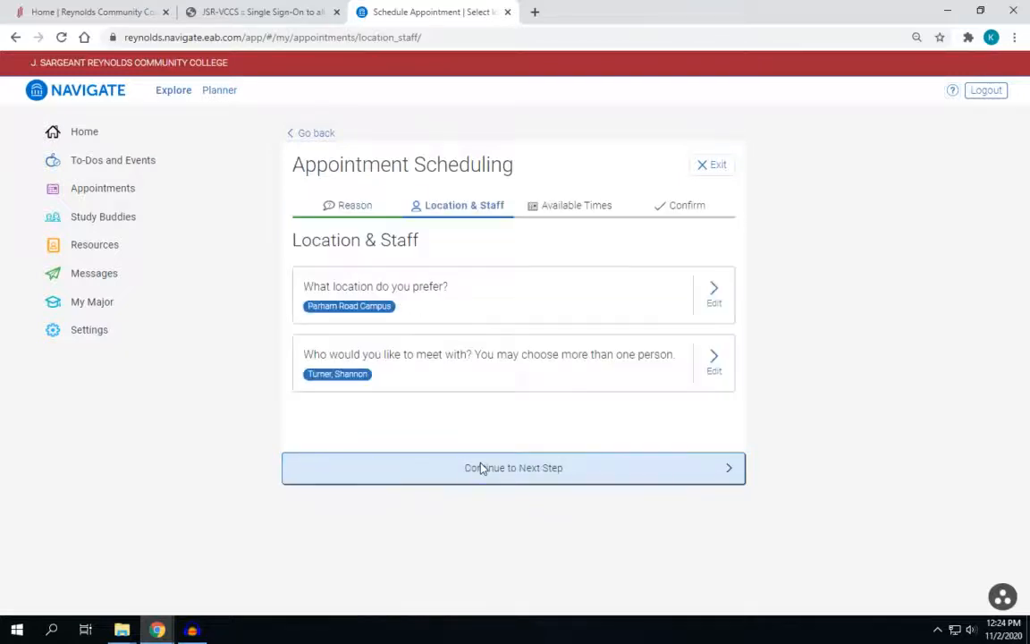
pyautogui.click(513, 468)
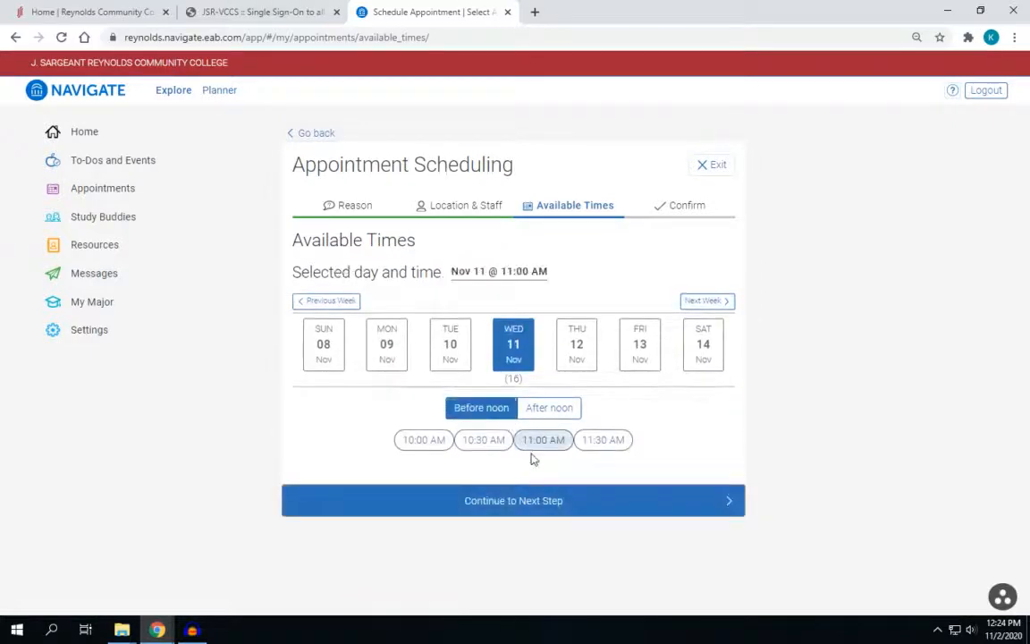
pyautogui.click(514, 500)
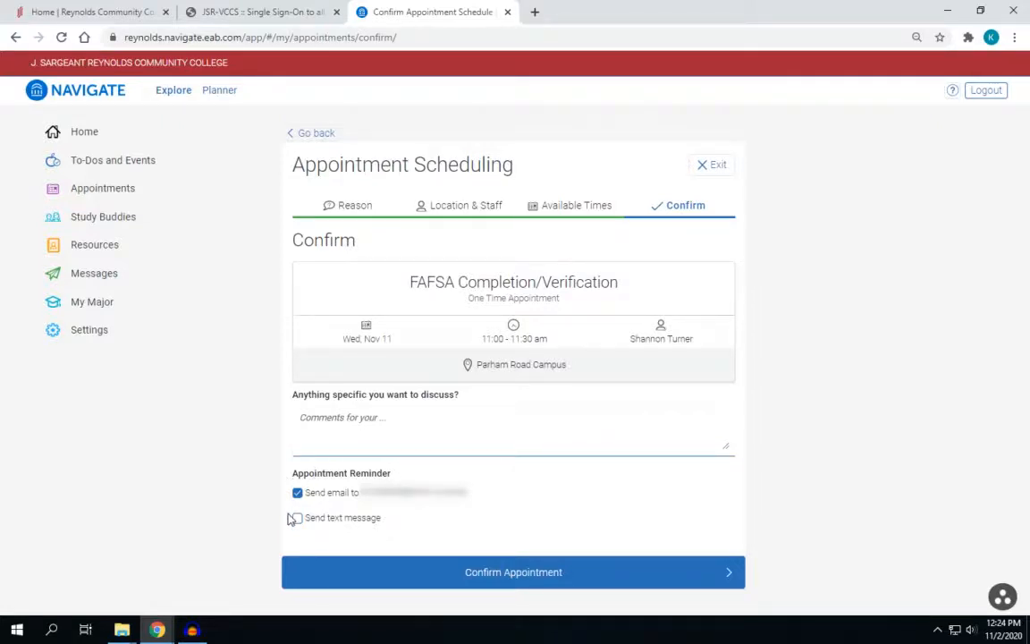
pyautogui.click(513, 573)
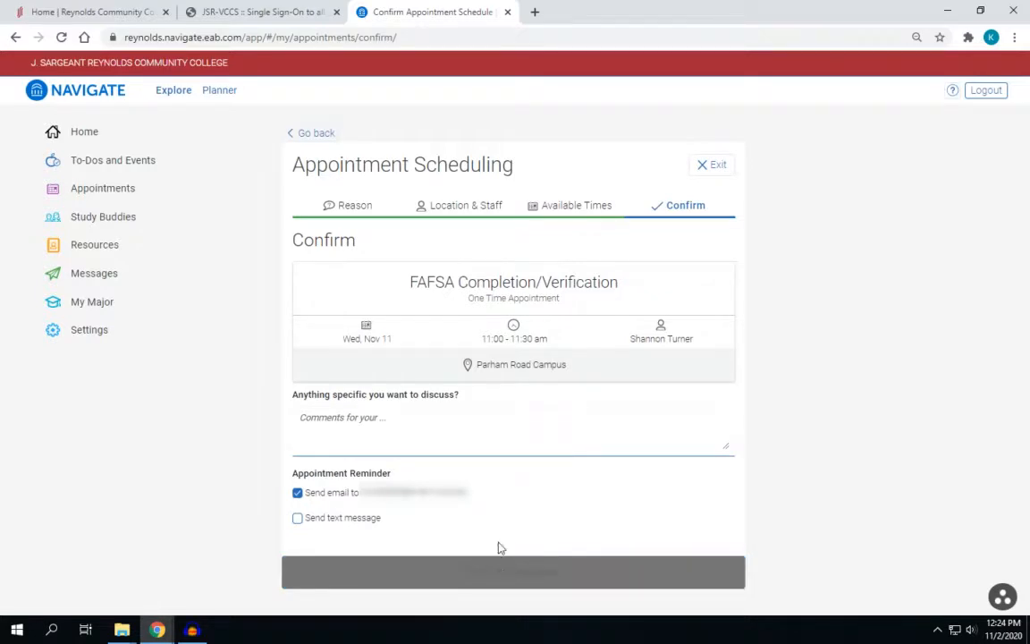
pyautogui.click(514, 573)
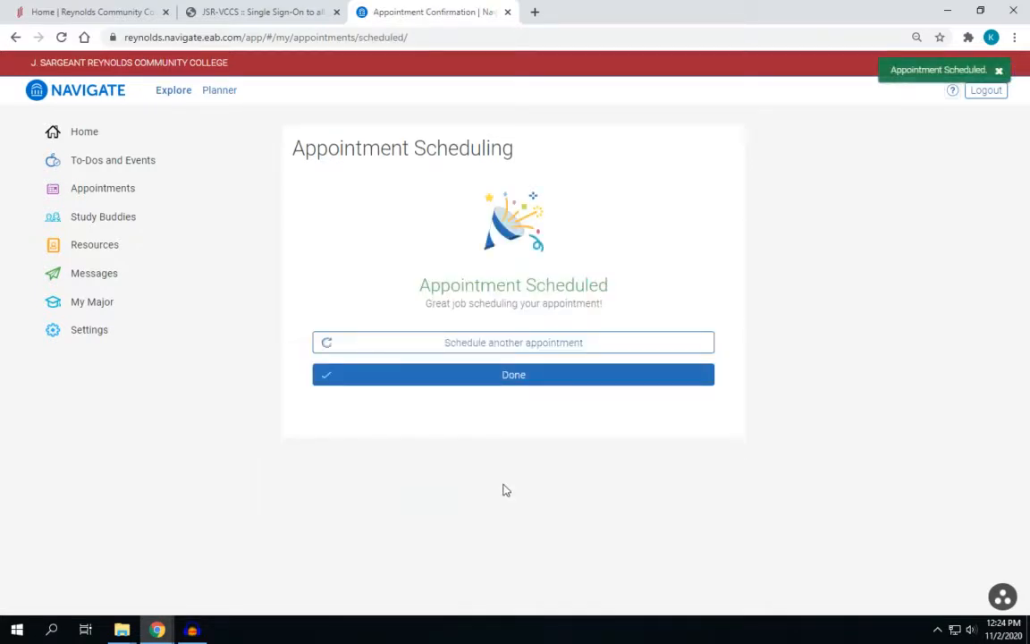